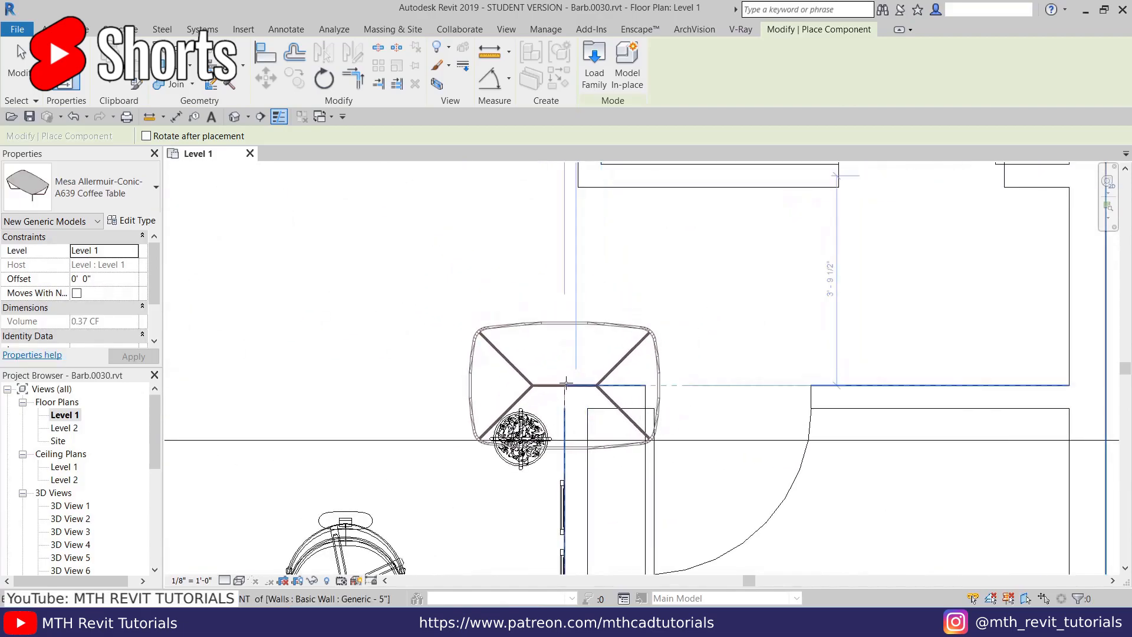
pyautogui.moveTo(566, 385)
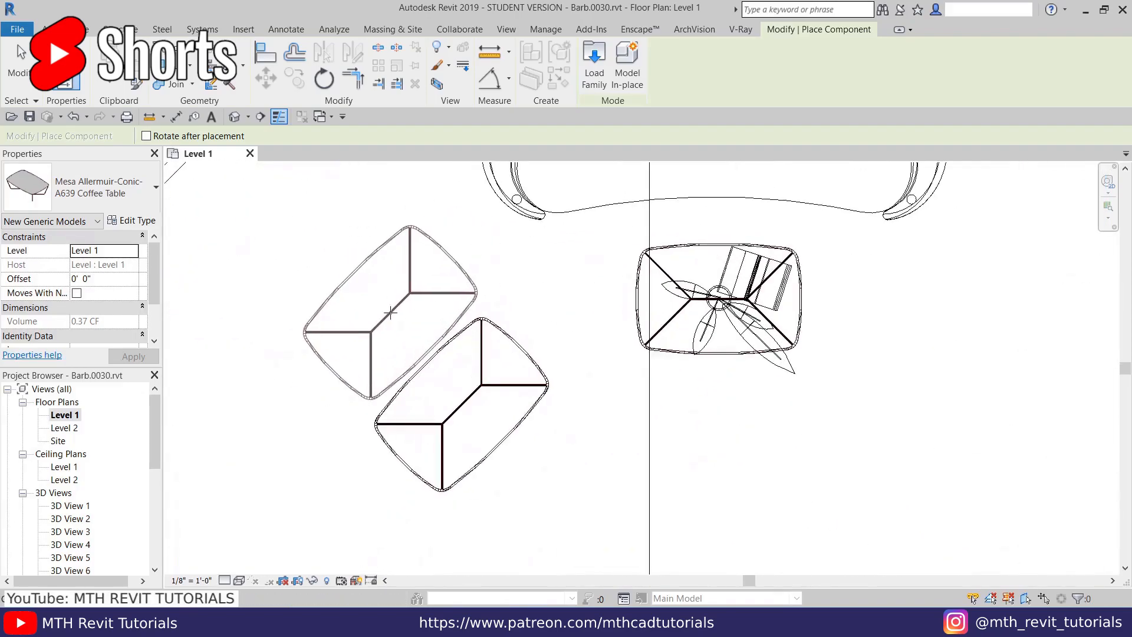
# Finish placing the two angled Mesa coffee tables.
pyautogui.click(462, 390)
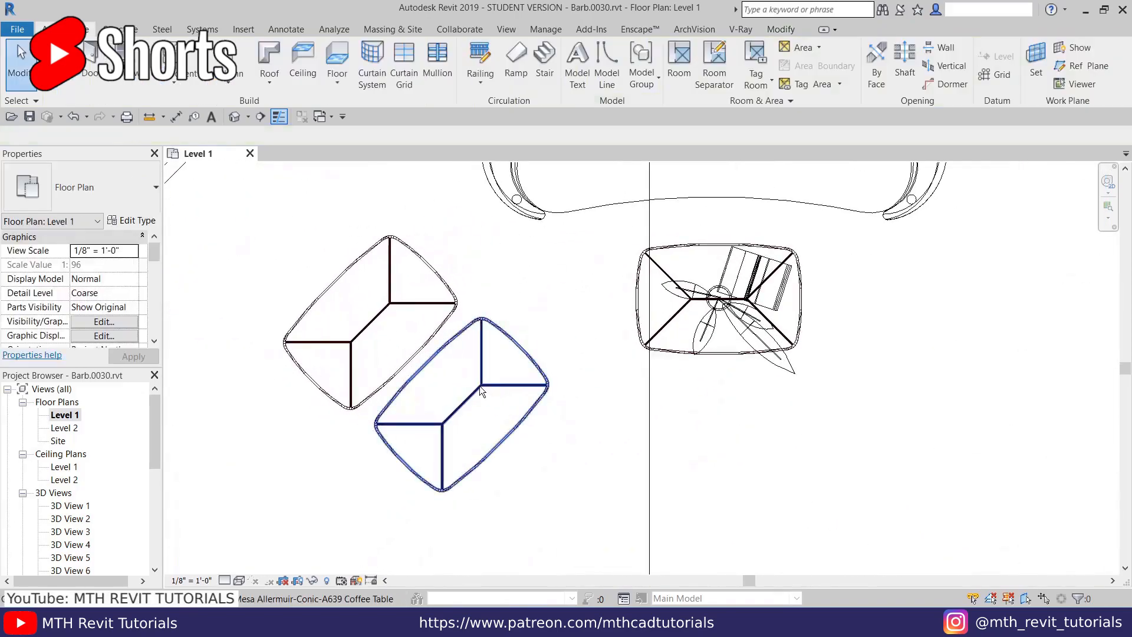
# Restart component placement and search the types for 'arm'.
pyautogui.click(463, 405)
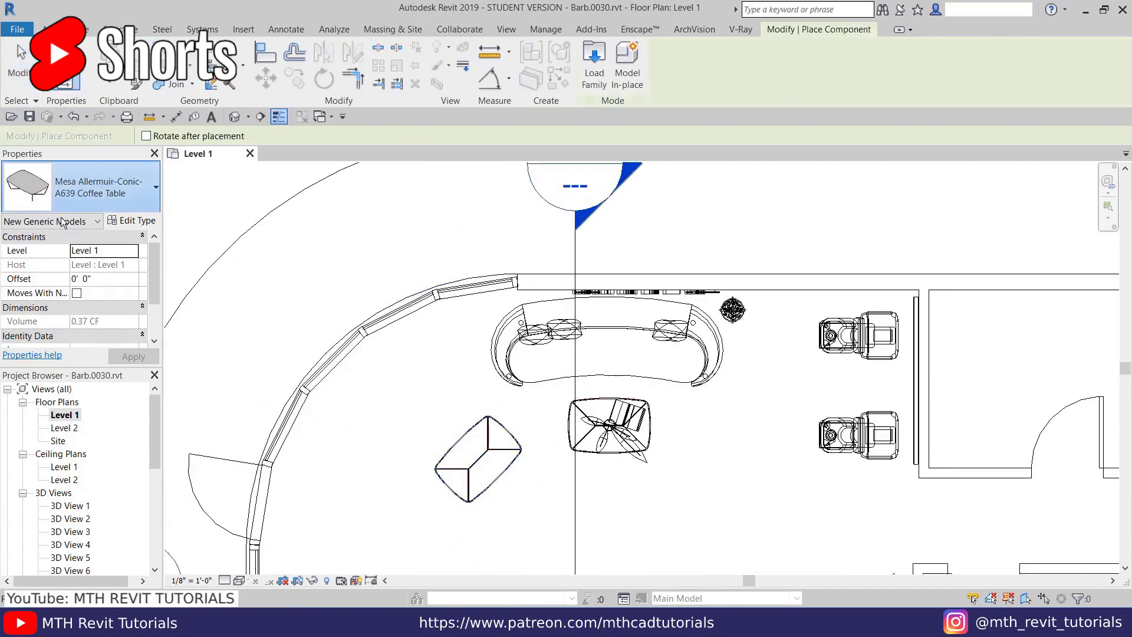
pyautogui.write('arm')
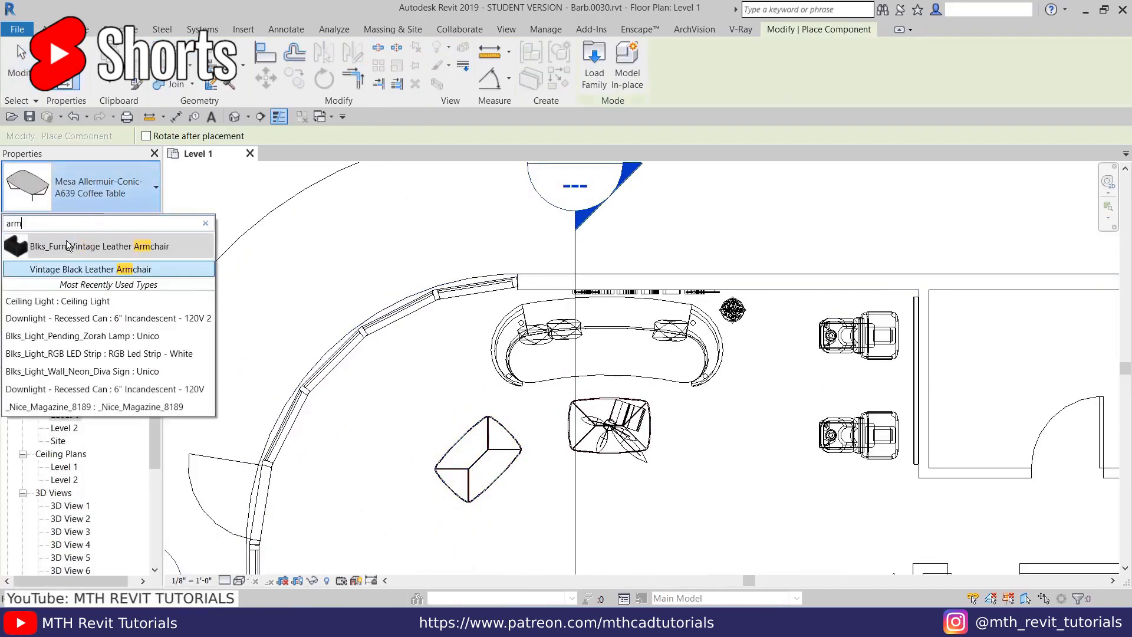
# Place two Vintage Black Leather Armchairs angled along the curved wall.
pyautogui.click(89, 269)
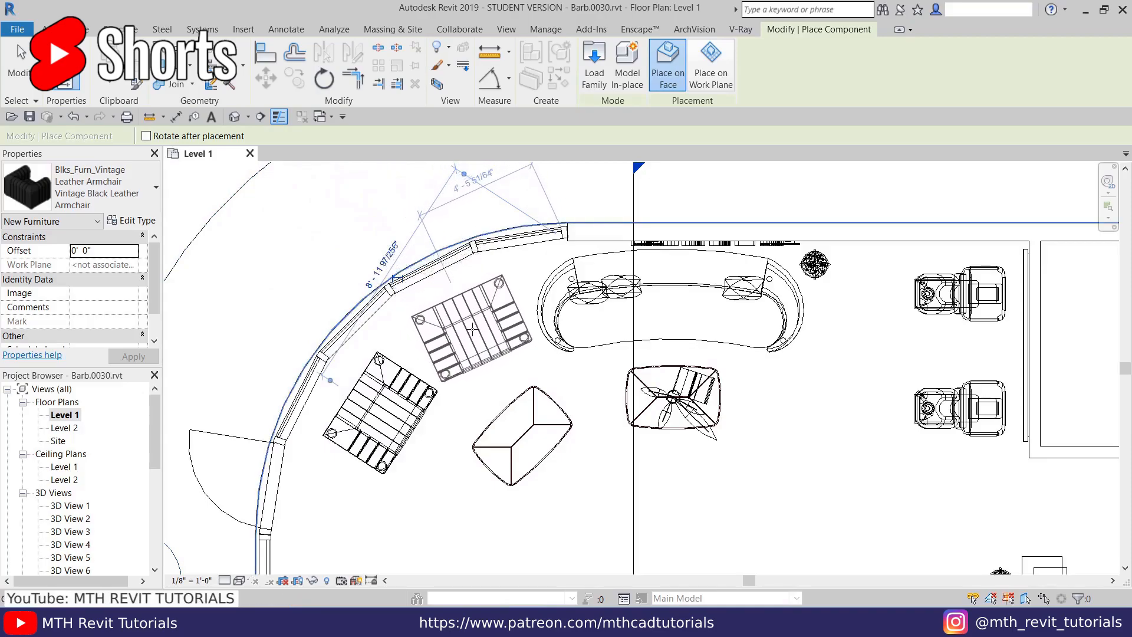
pyautogui.click(473, 329)
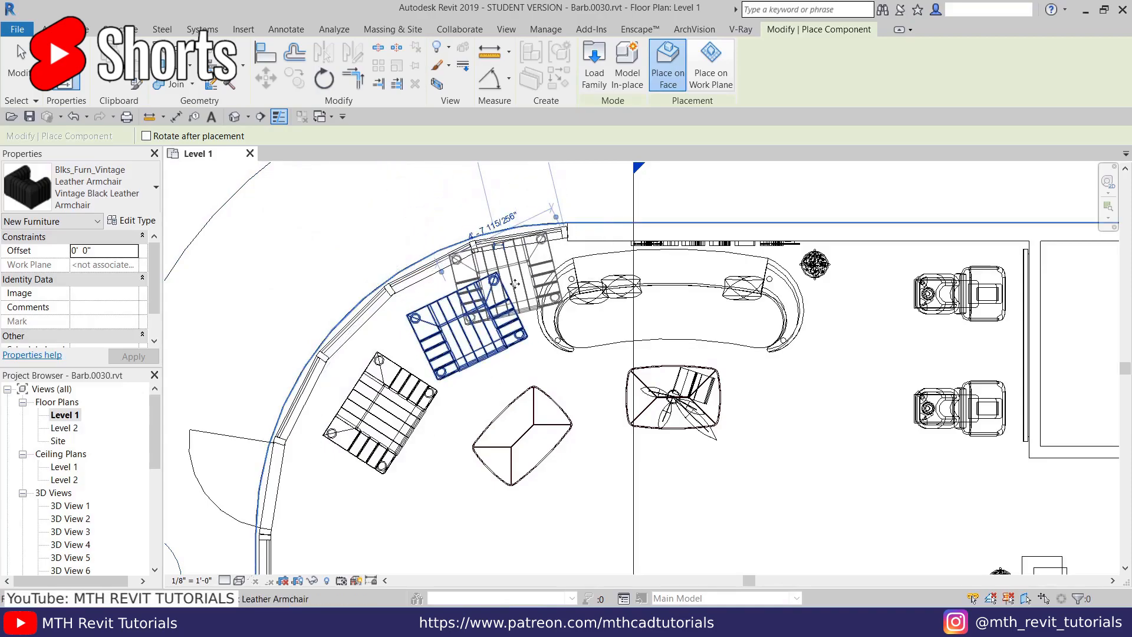